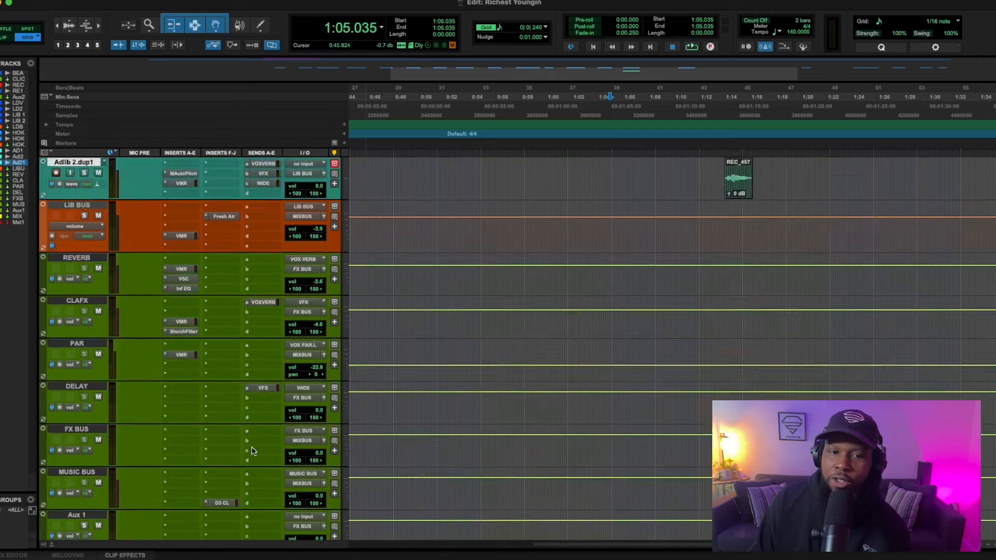
- Bring up the MIXBUS Initial Clipper window showing its factory default settings
click(222, 426)
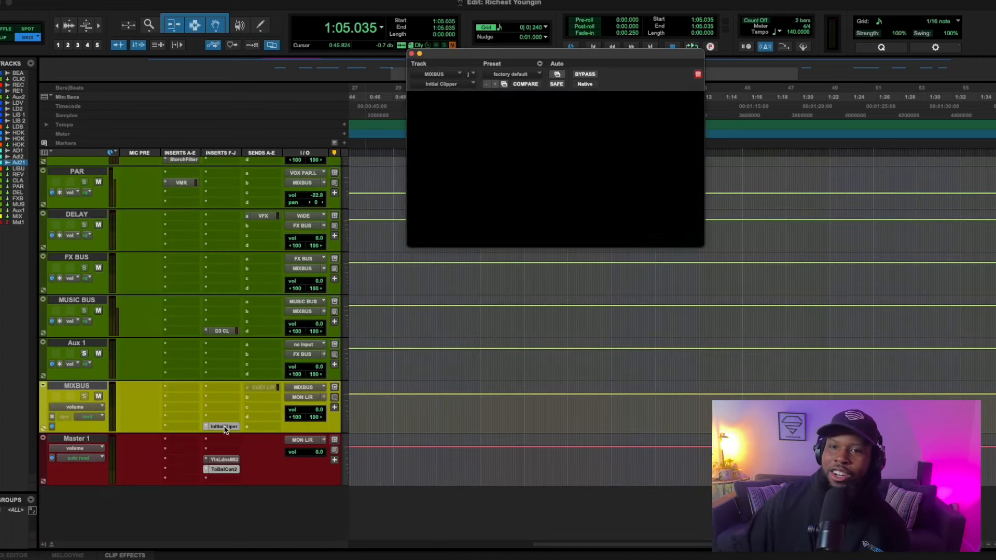
click(223, 426)
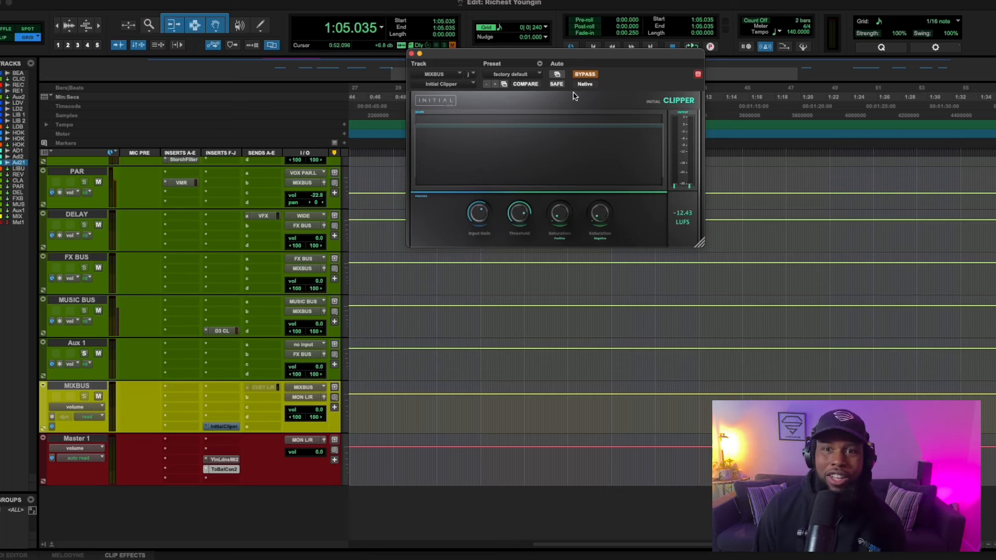
mouse_move(589, 70)
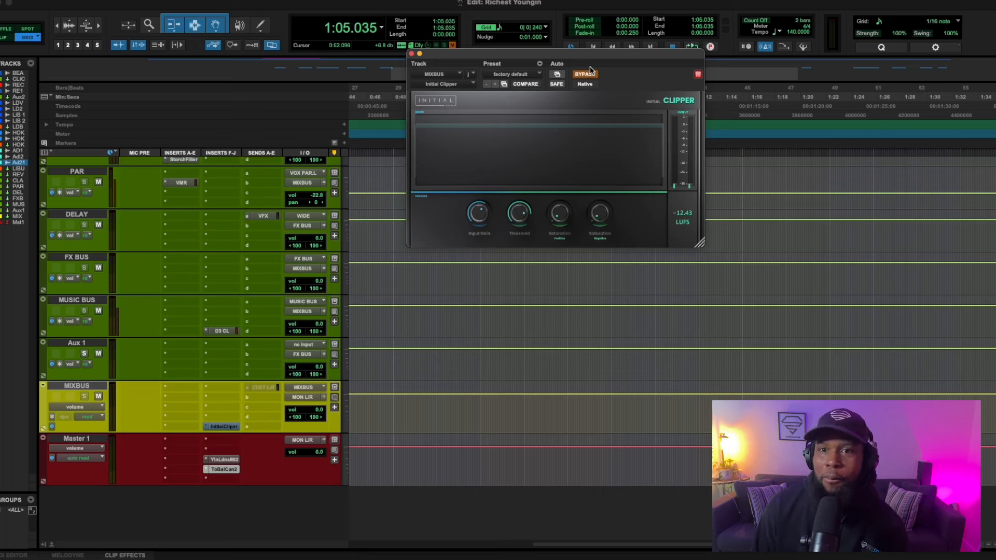
- Take Initial Clipper out of bypass and play the mix, toggling bypass to compare
click(584, 74)
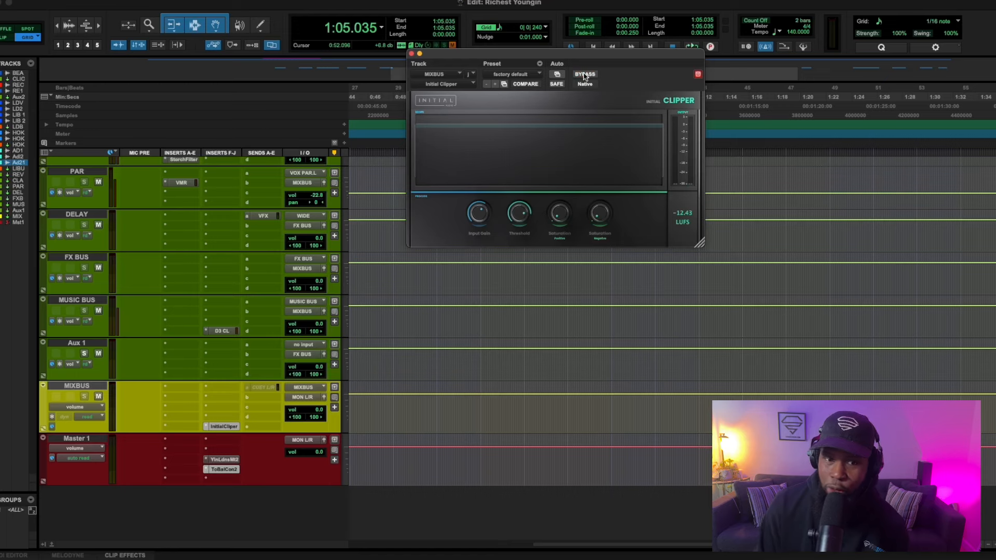
key(space)
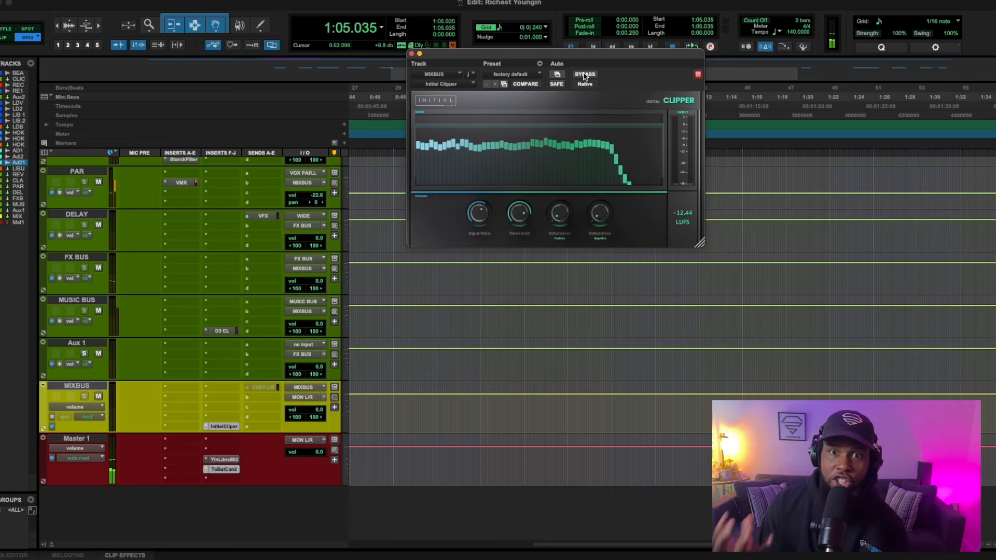
click(583, 74)
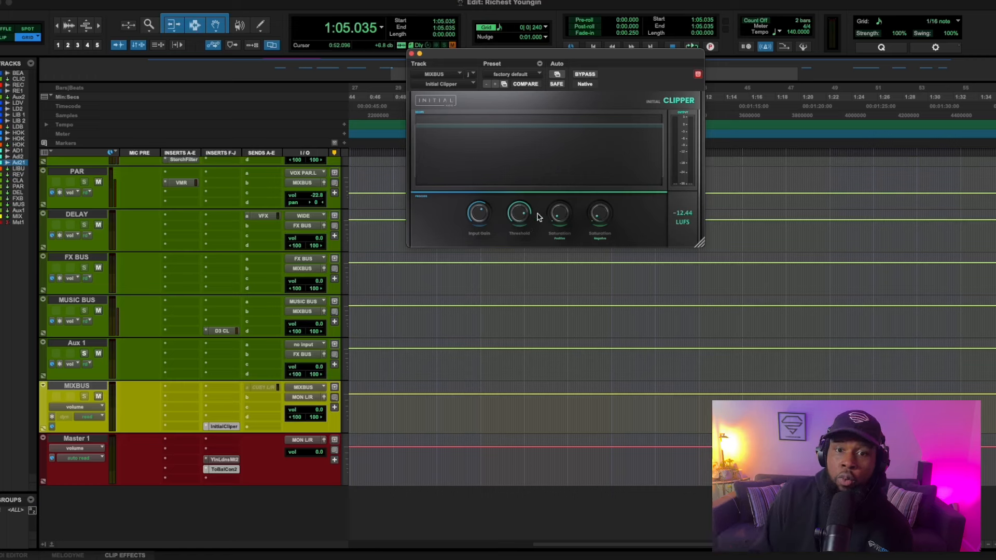
mouse_move(518, 212)
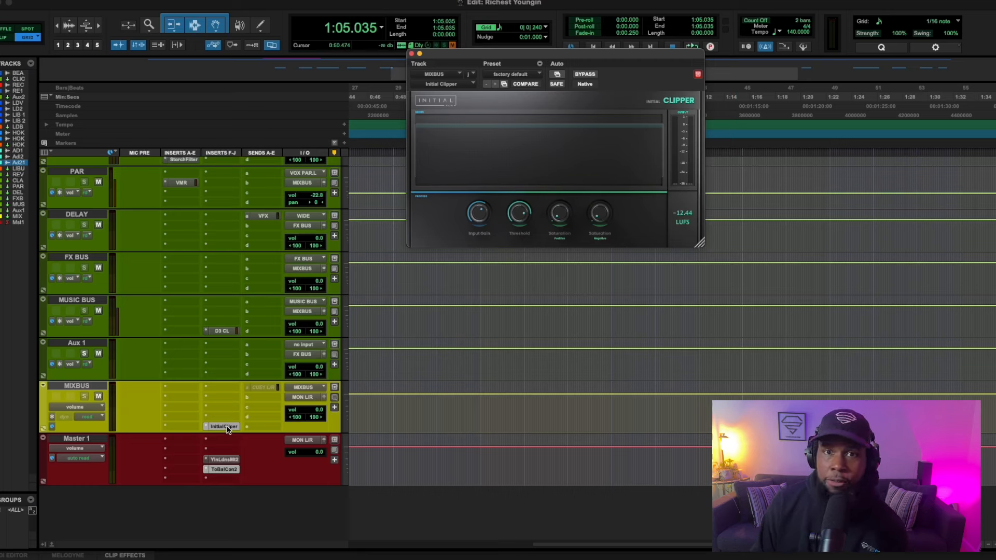
mouse_move(223, 426)
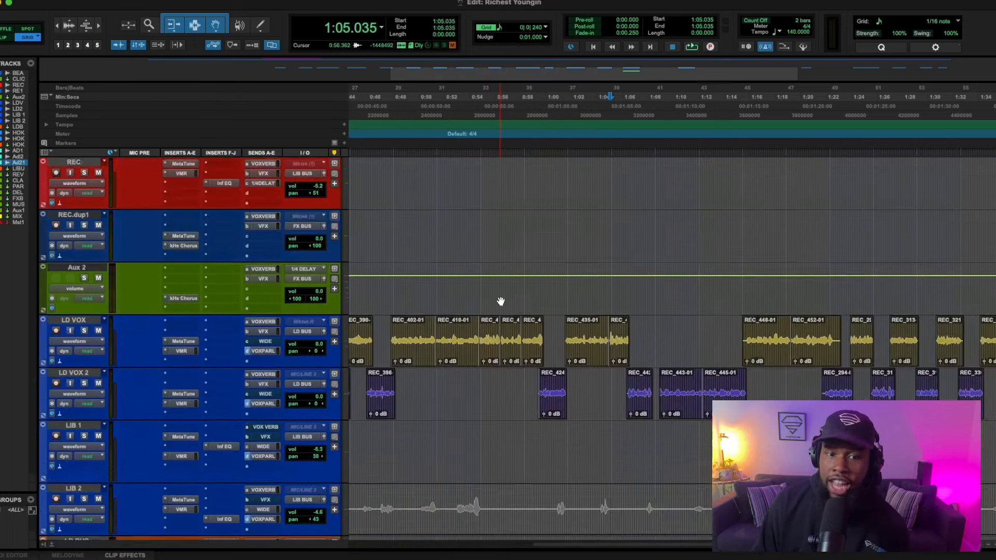
- Show Fresh Air on LD BUS and toggle its bypass against the dry sound
scroll(down, 3)
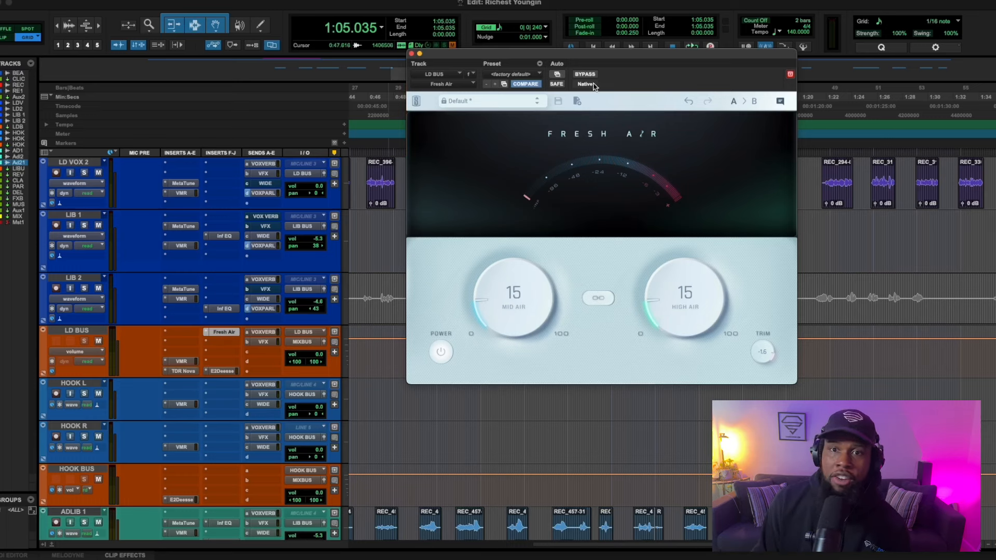
click(583, 74)
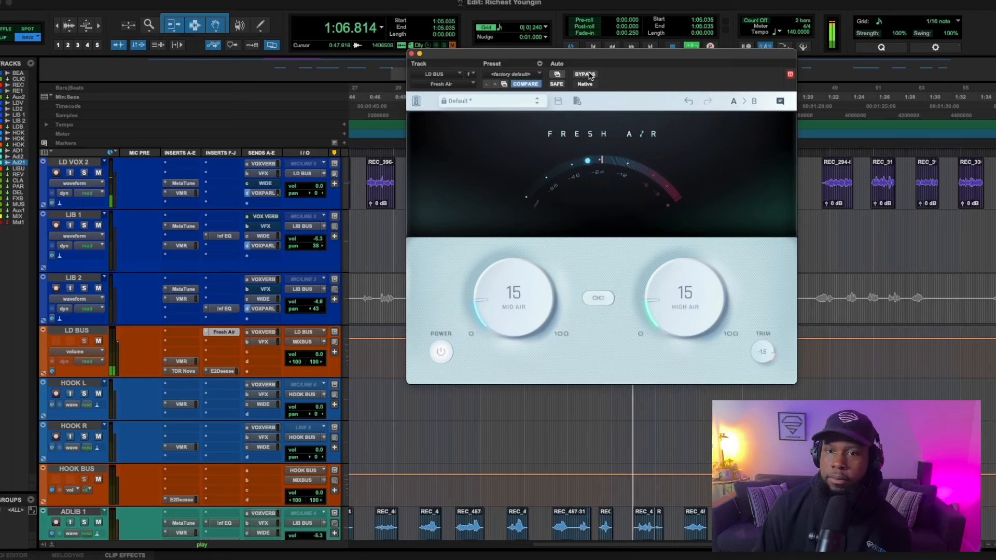
mouse_move(642, 92)
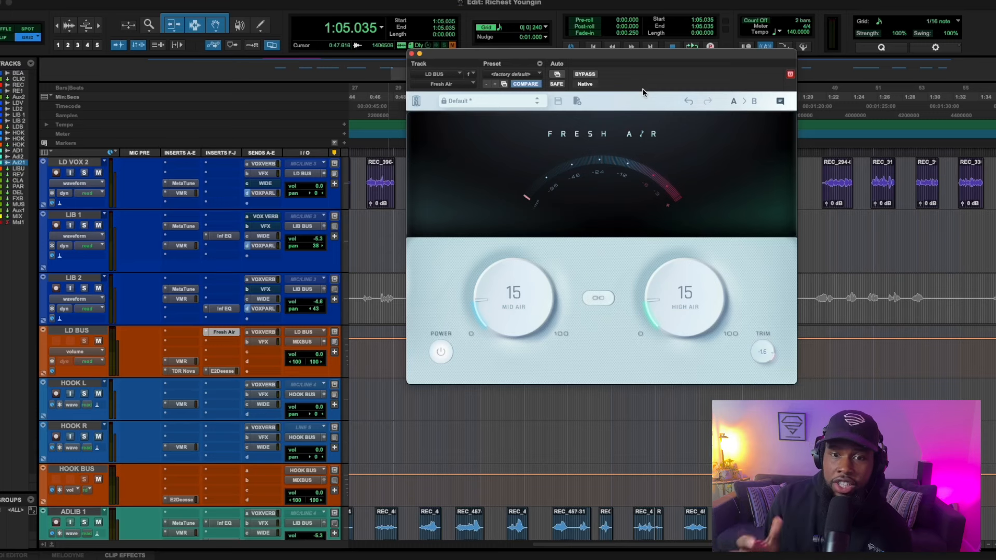
mouse_move(490, 176)
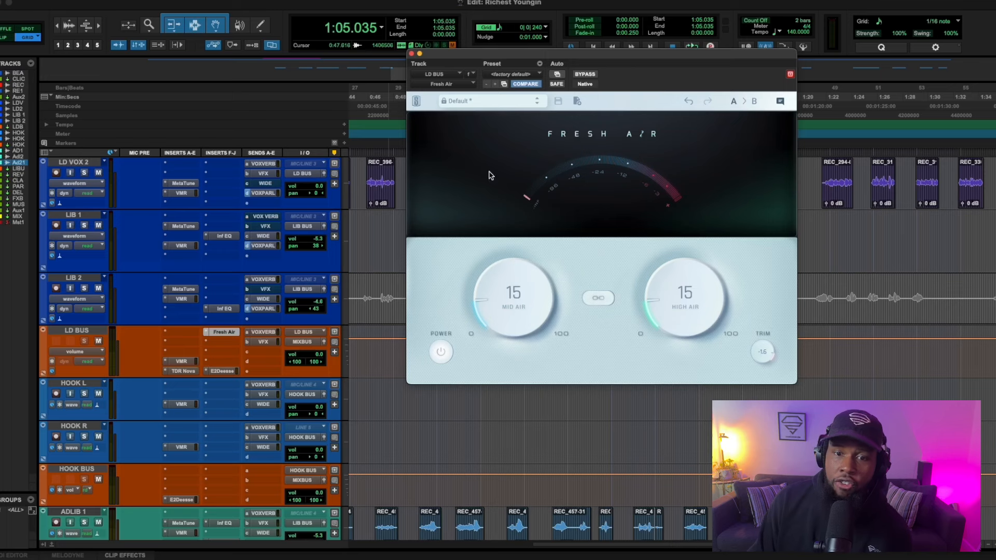
mouse_move(627, 314)
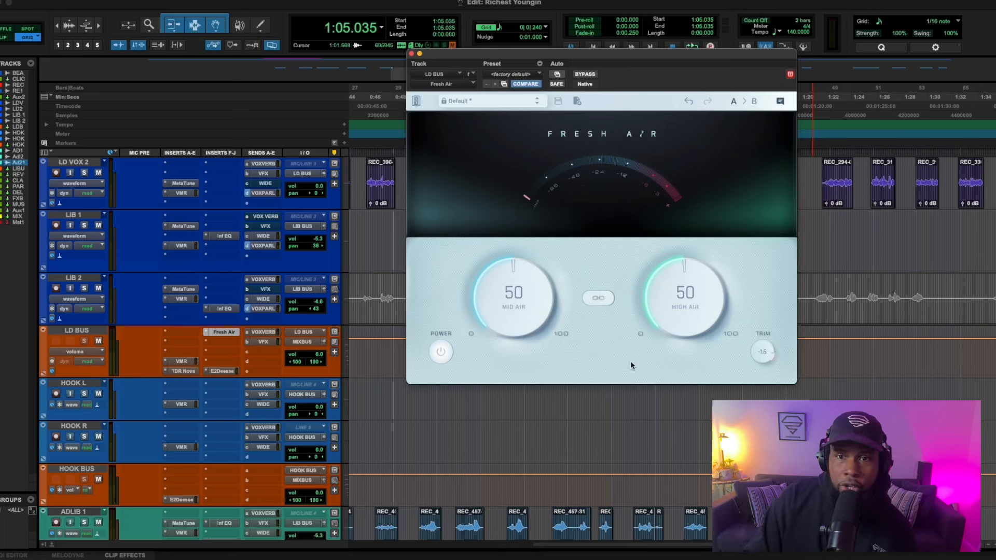
key(space)
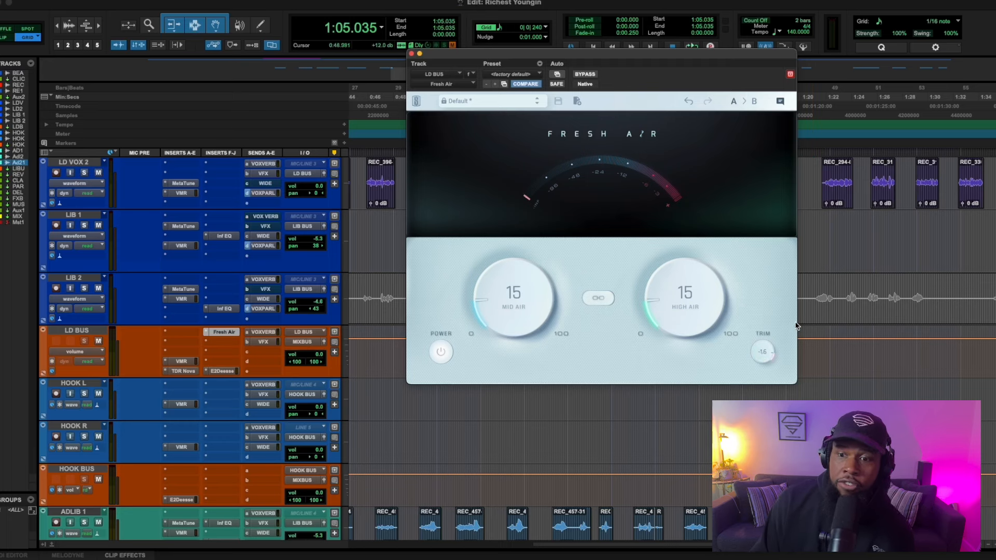
mouse_move(761, 351)
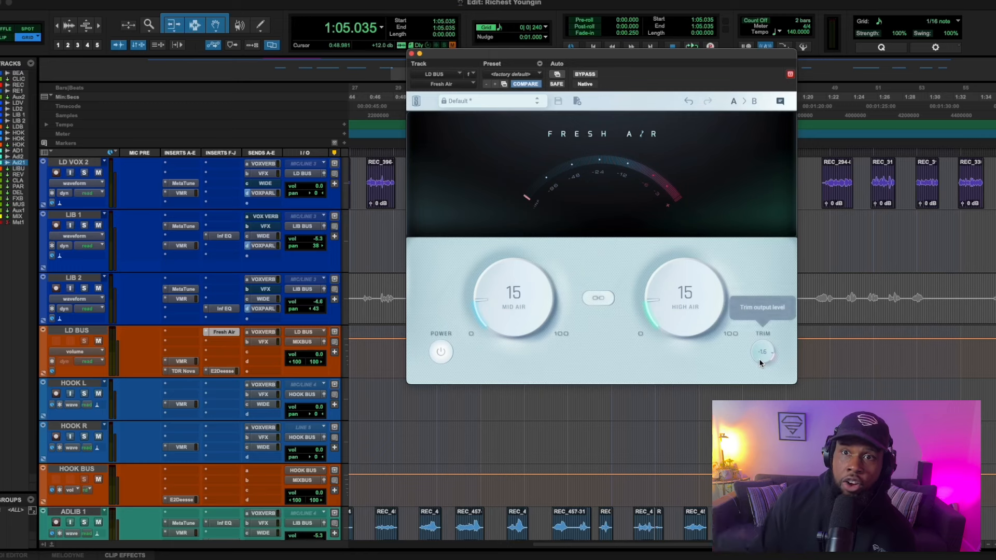
mouse_move(803, 348)
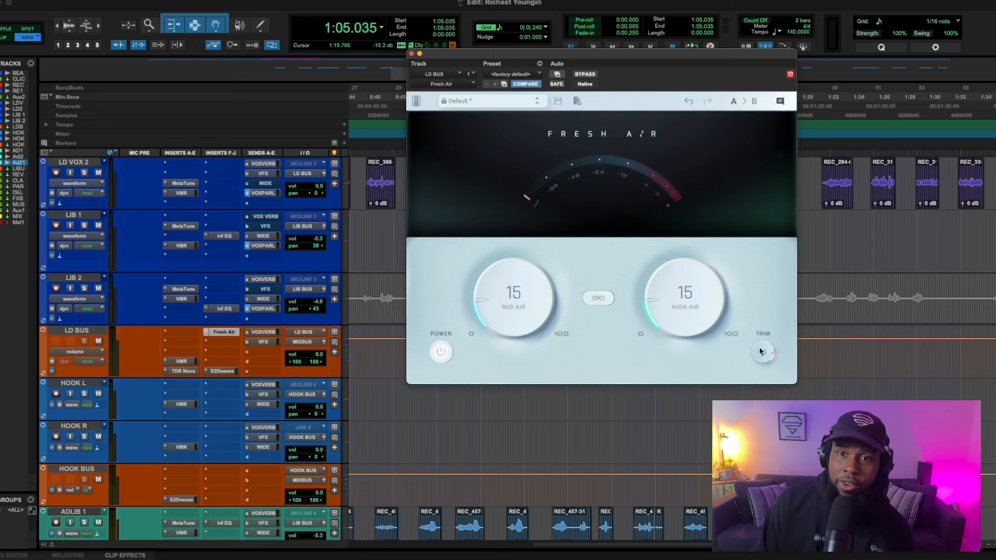
- Bring up the TDR Nova window on the lead vocal bus with default bands
click(411, 54)
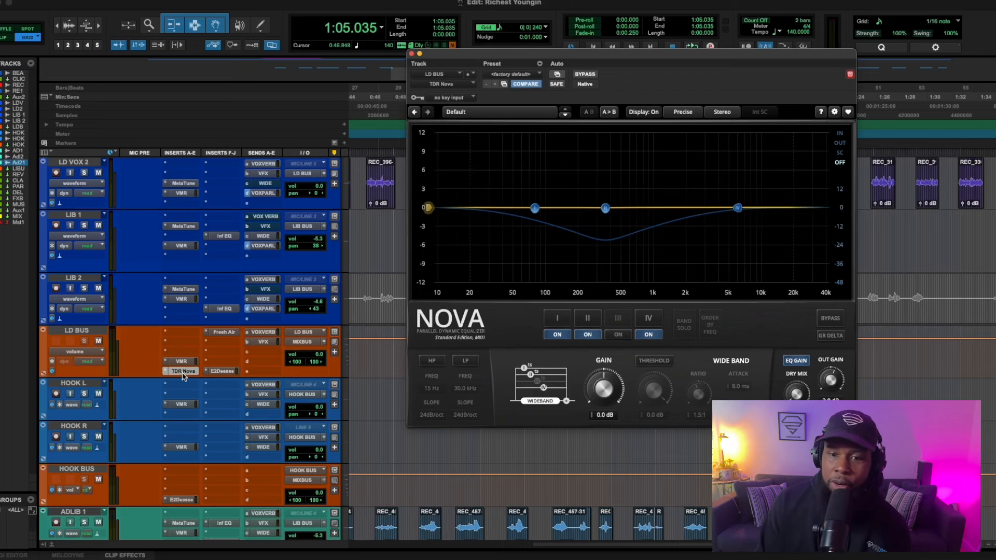
mouse_move(676, 251)
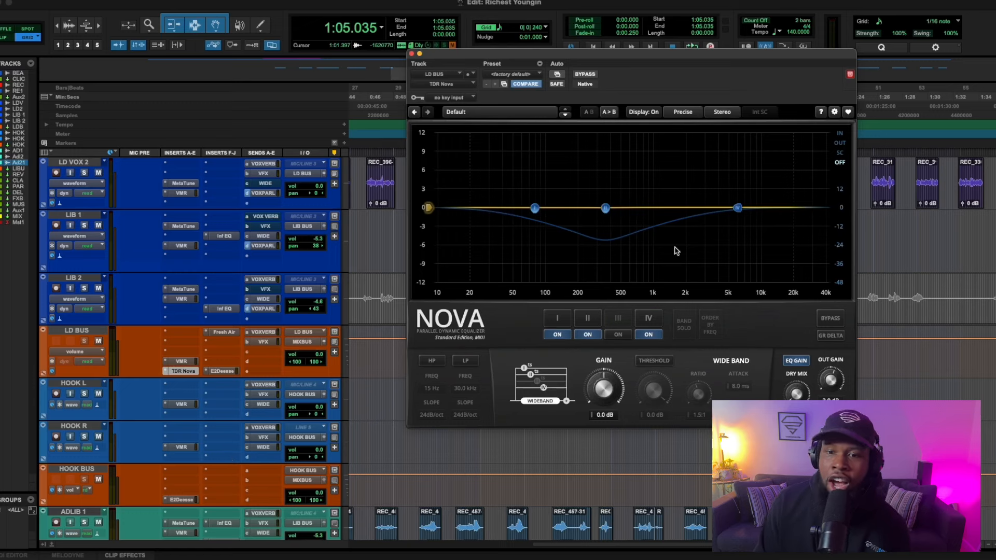
mouse_move(586, 320)
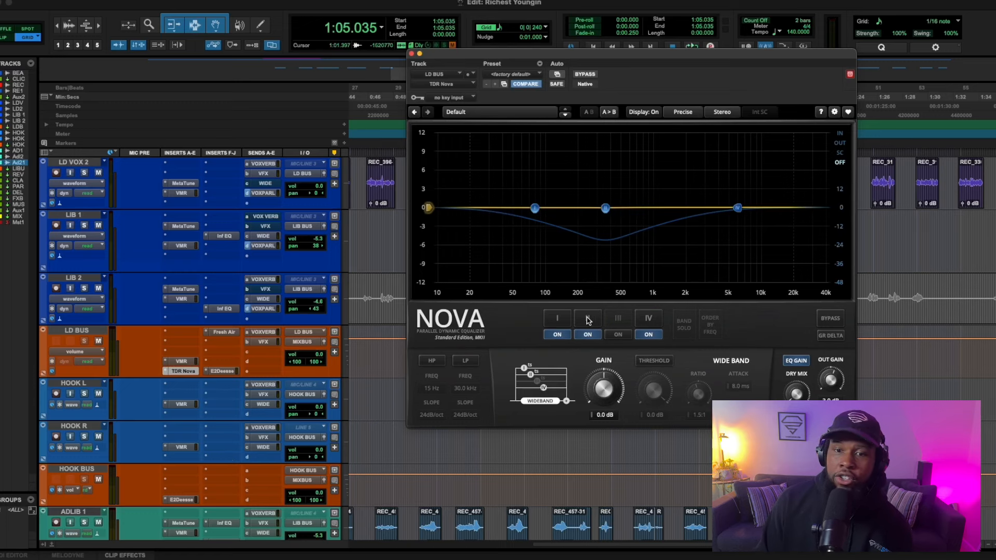
click(586, 317)
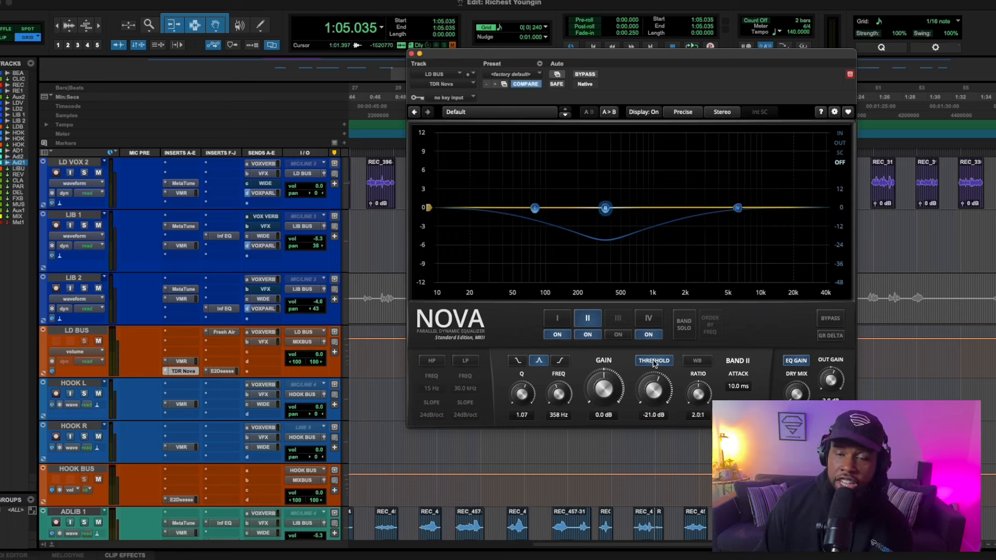
click(653, 360)
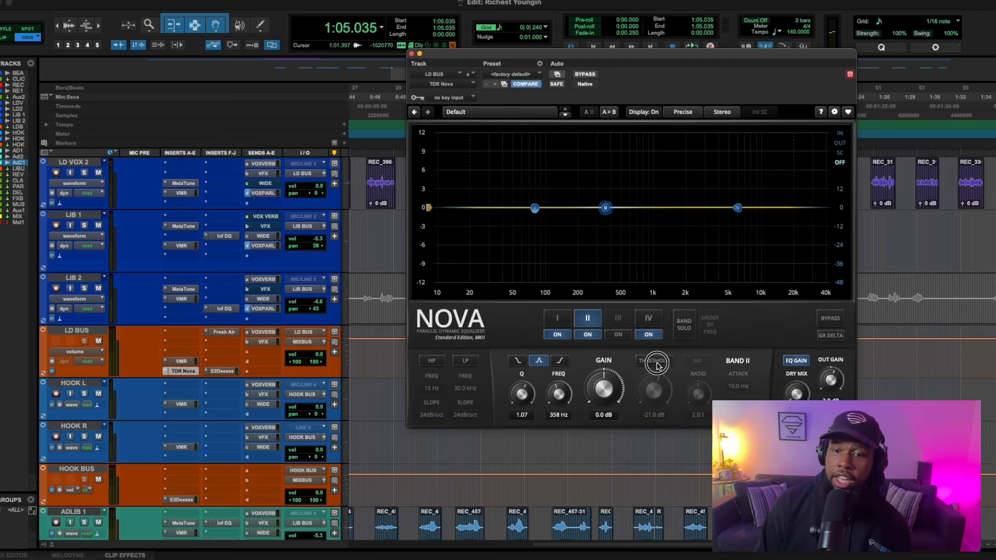
click(653, 360)
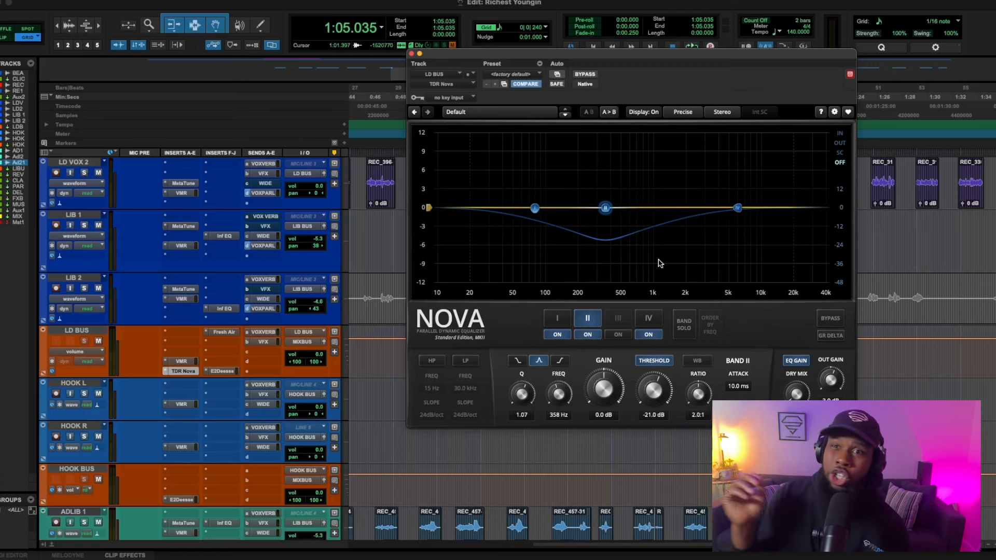
mouse_move(627, 102)
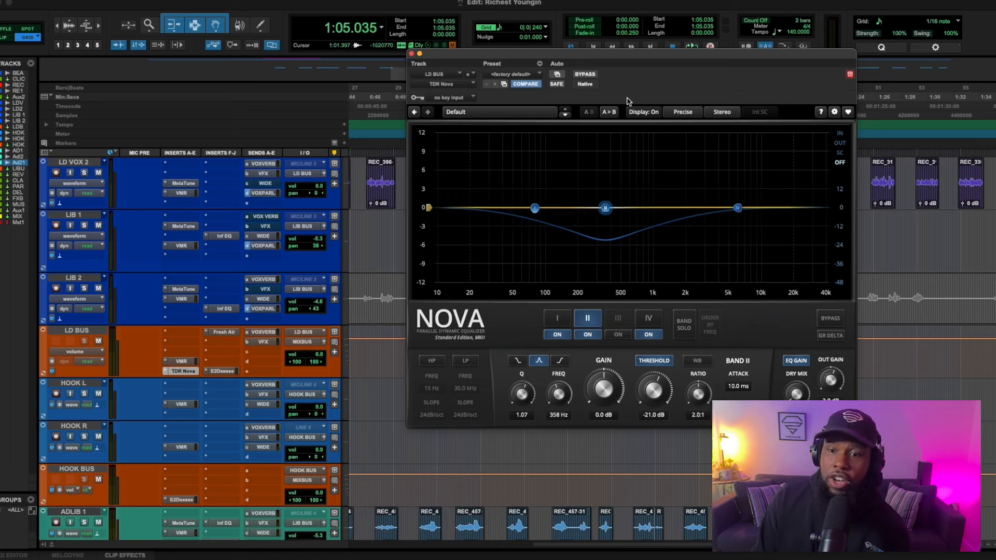
mouse_move(627, 267)
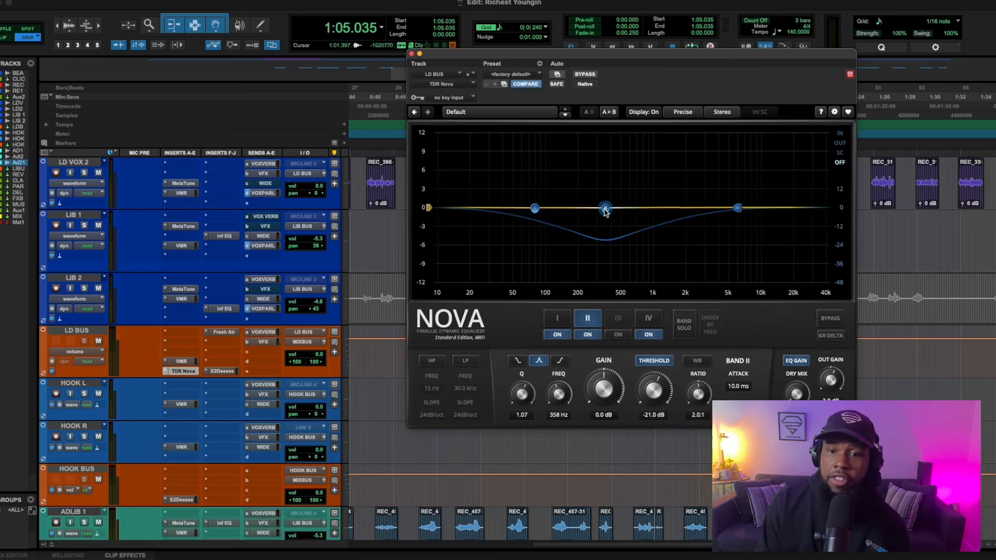
mouse_move(700, 274)
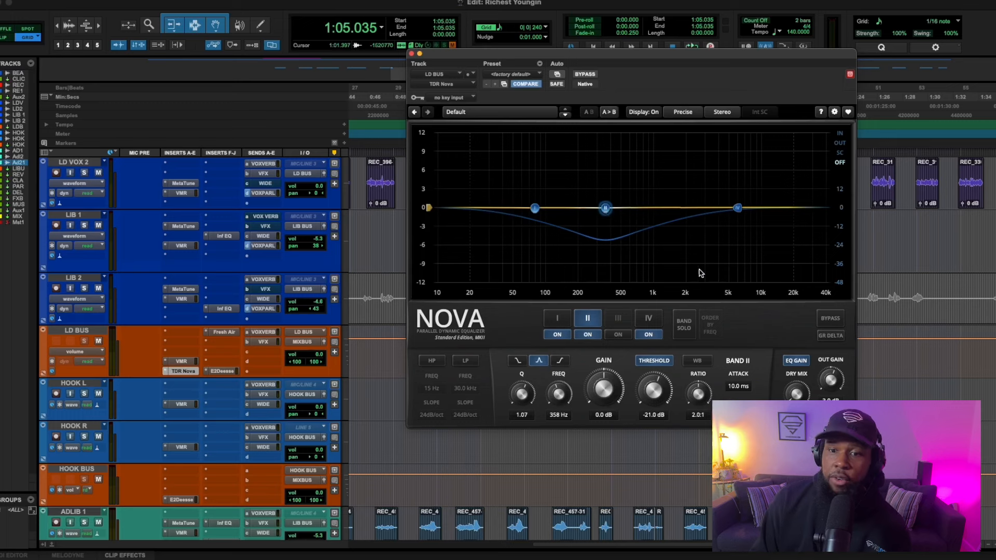
click(616, 318)
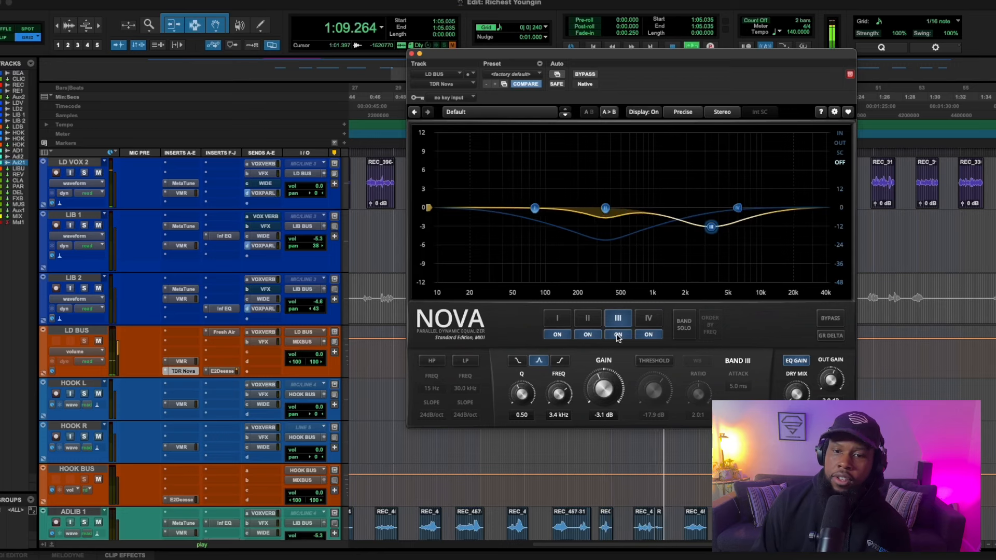
click(617, 334)
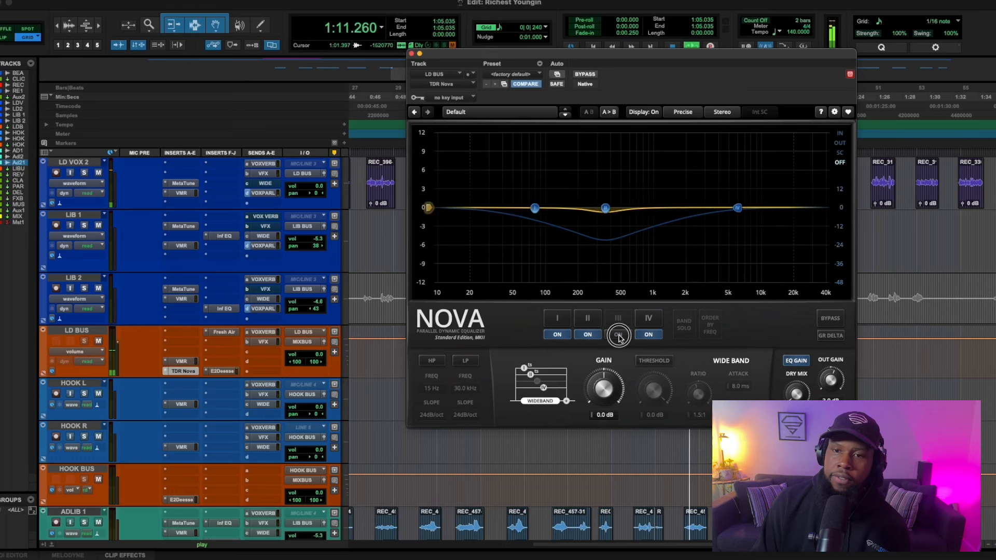
click(617, 318)
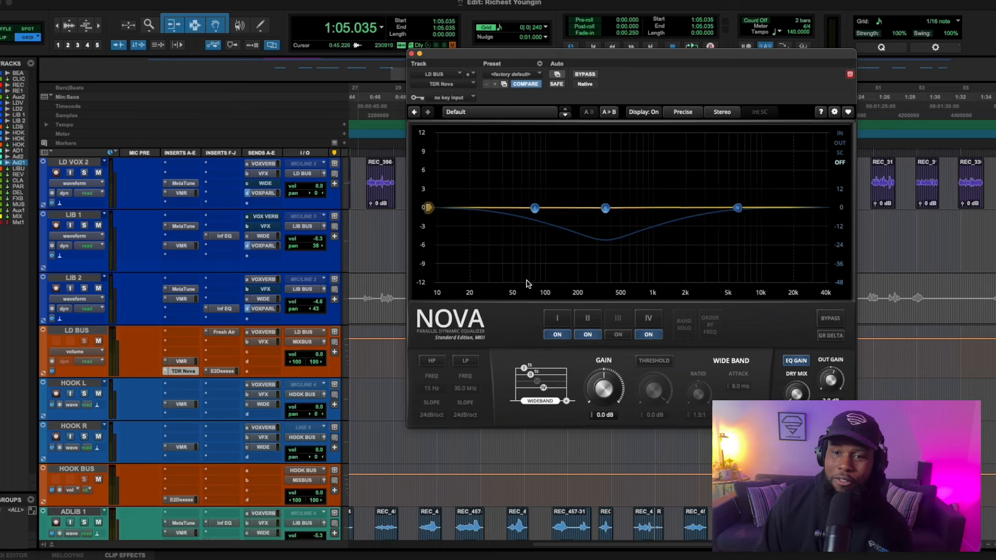
mouse_move(502, 161)
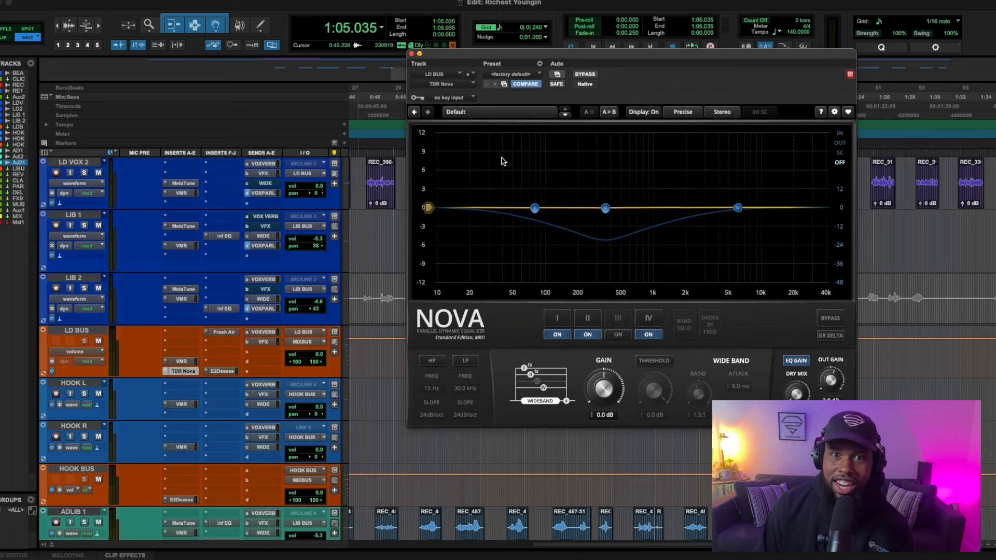
- Close TDR Nova and show ADLIB 1's Vocal Doubler at 91% separation, 39% variation
click(419, 54)
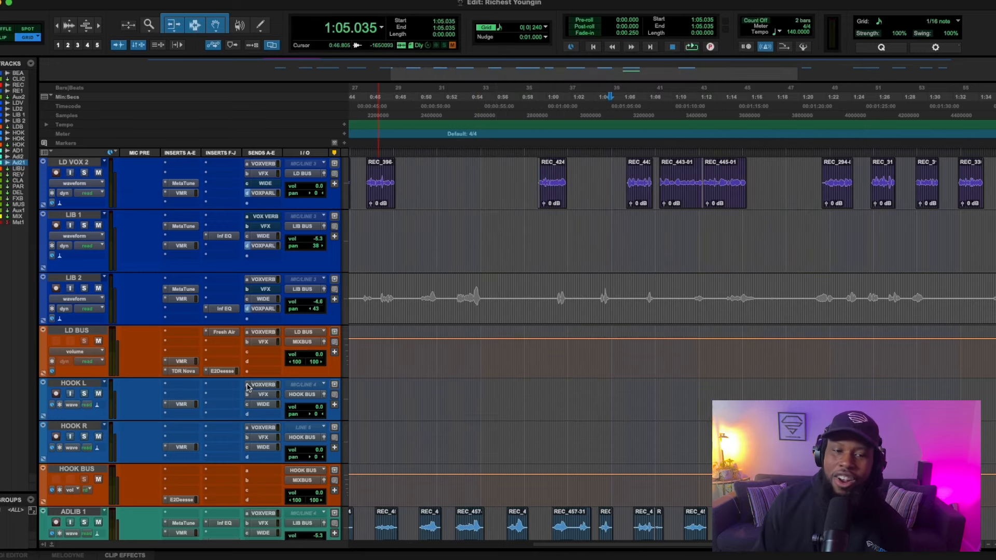
scroll(down, 3)
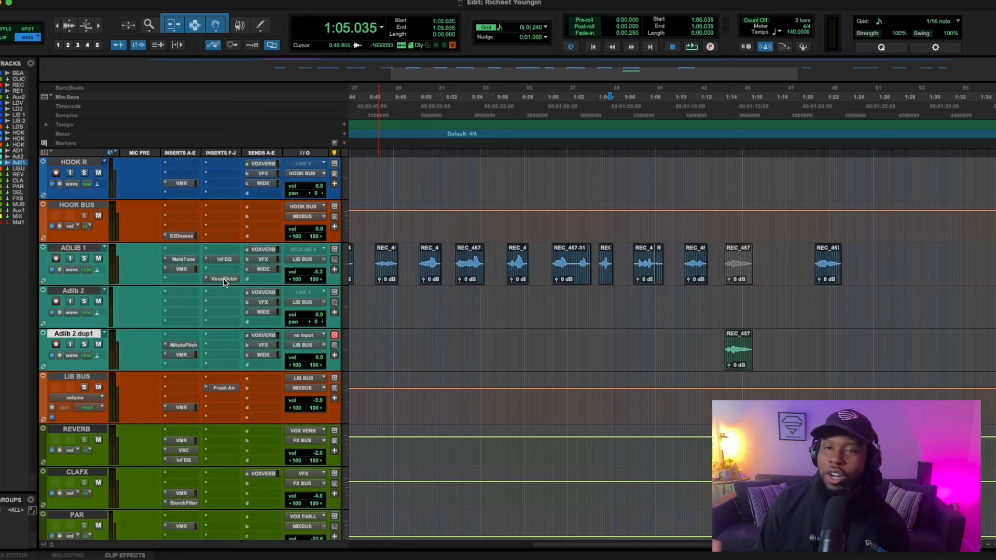
mouse_move(222, 279)
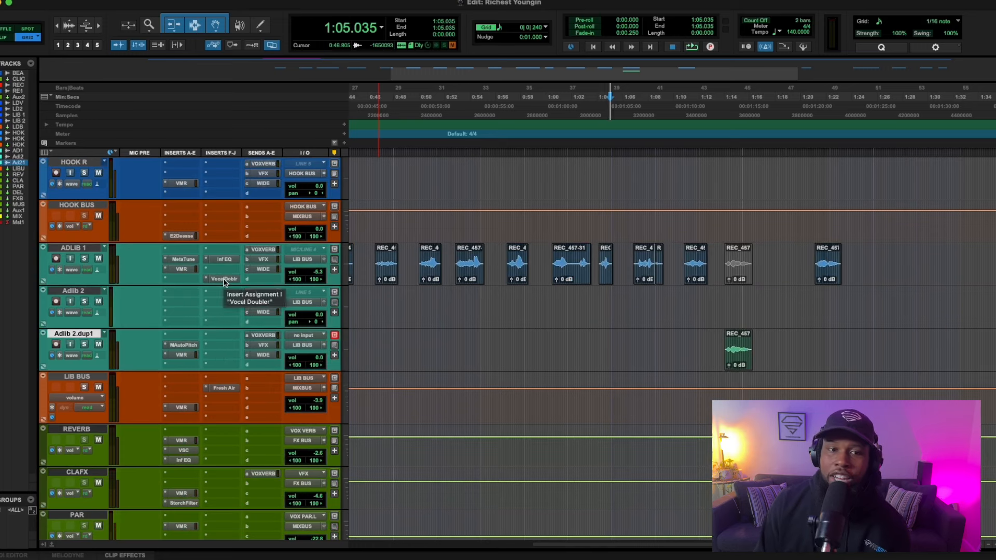
click(223, 279)
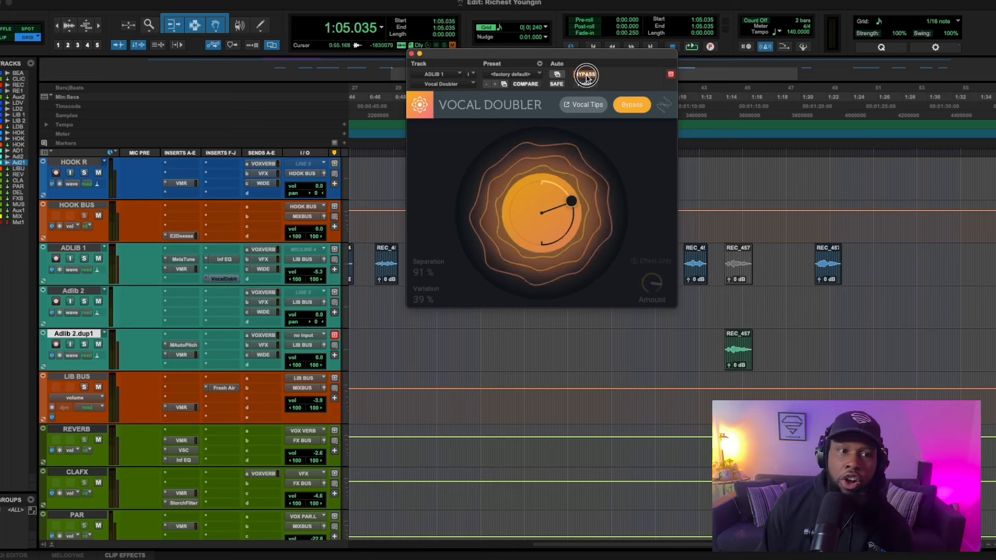
- Compare Vocal Doubler bypassed versus active on ADLIB 1, leaving it switched on
click(585, 74)
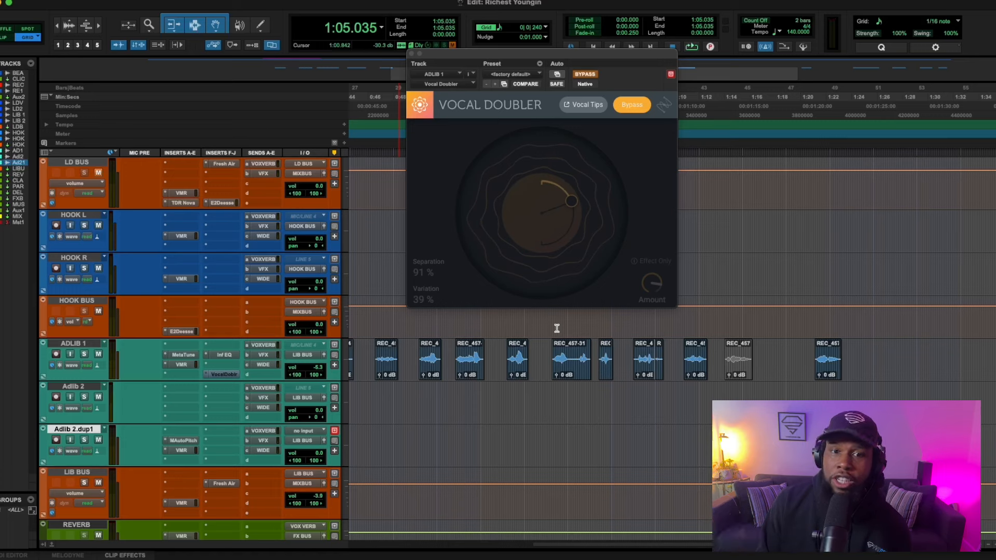
click(98, 173)
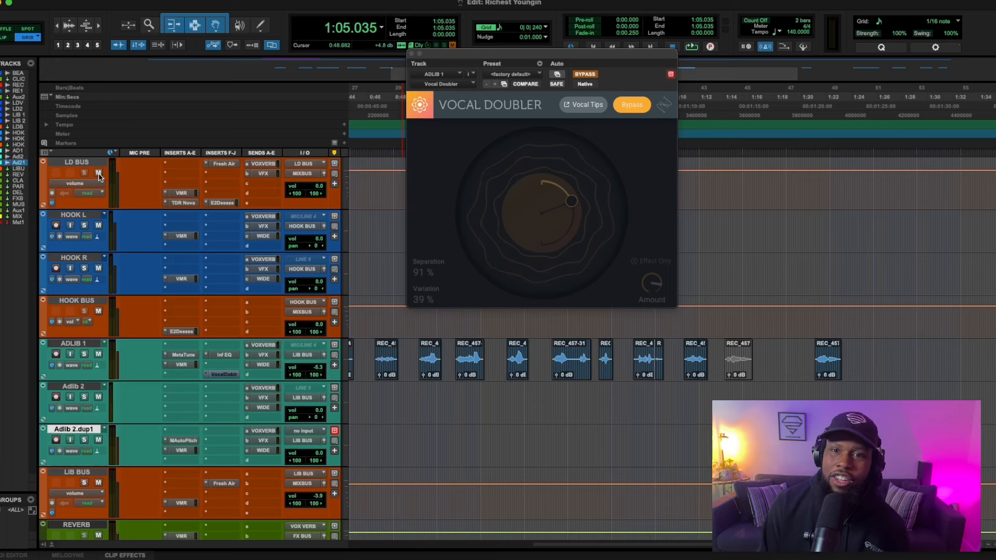
click(582, 73)
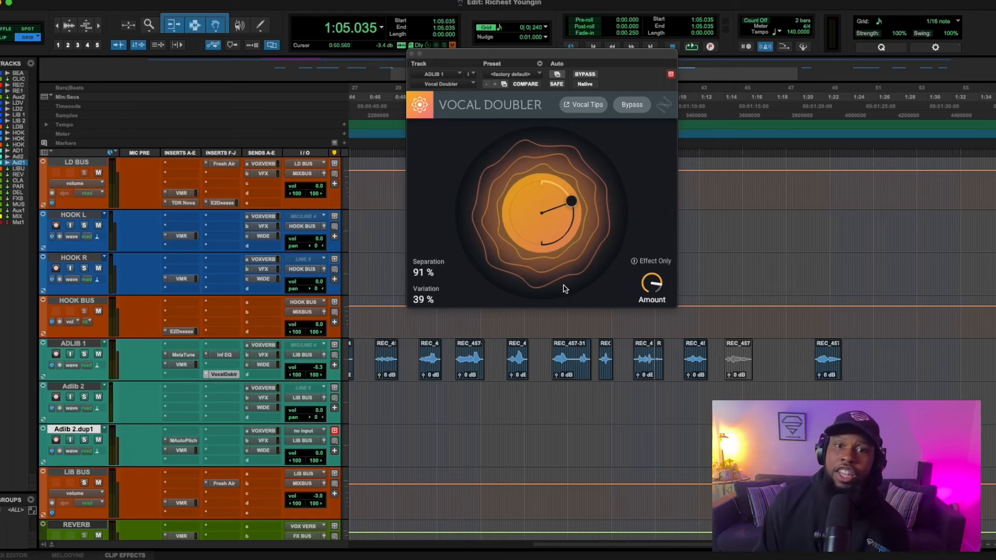
mouse_move(411, 56)
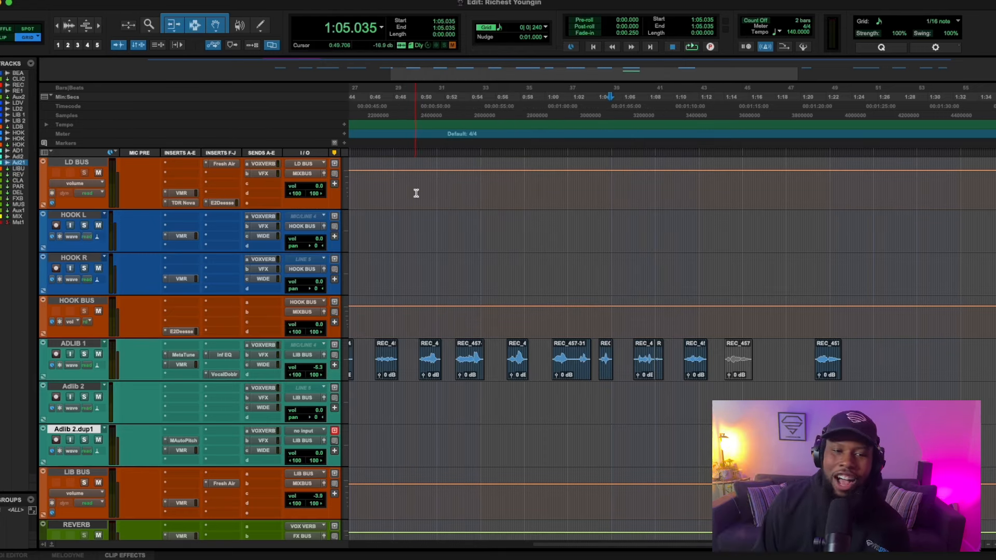
- Show MAutoPitch on Adlib 2.dup1 and toggle its bypass to compare
click(182, 441)
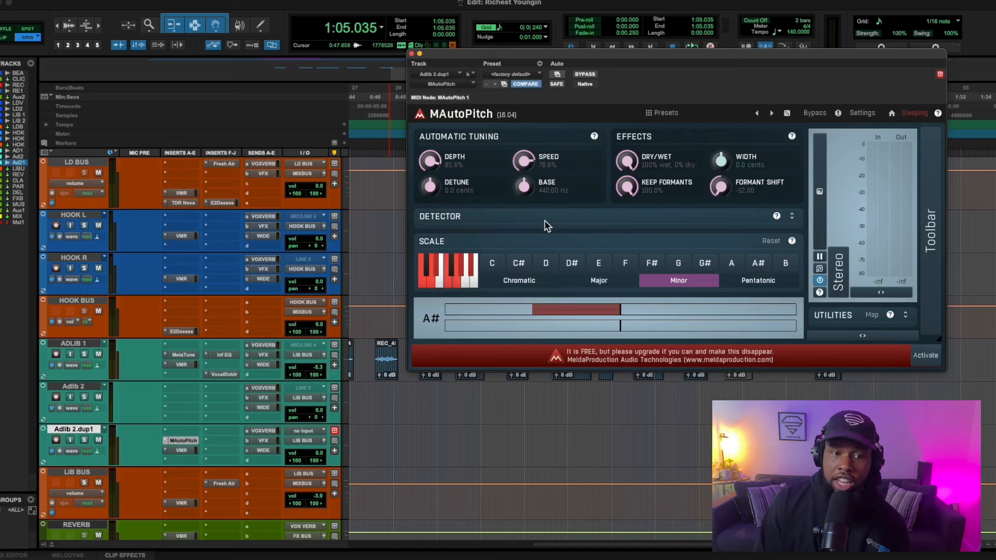
mouse_move(152, 443)
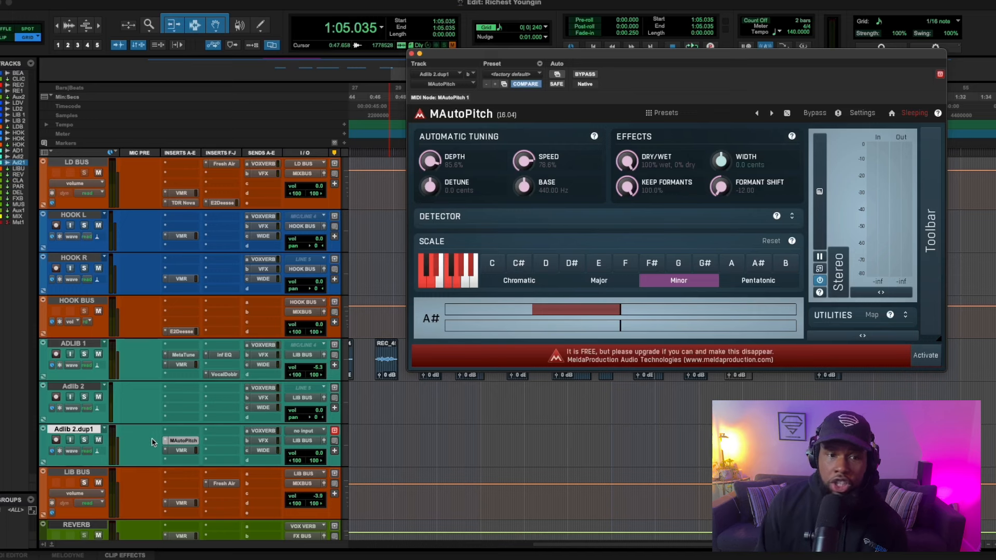
mouse_move(237, 433)
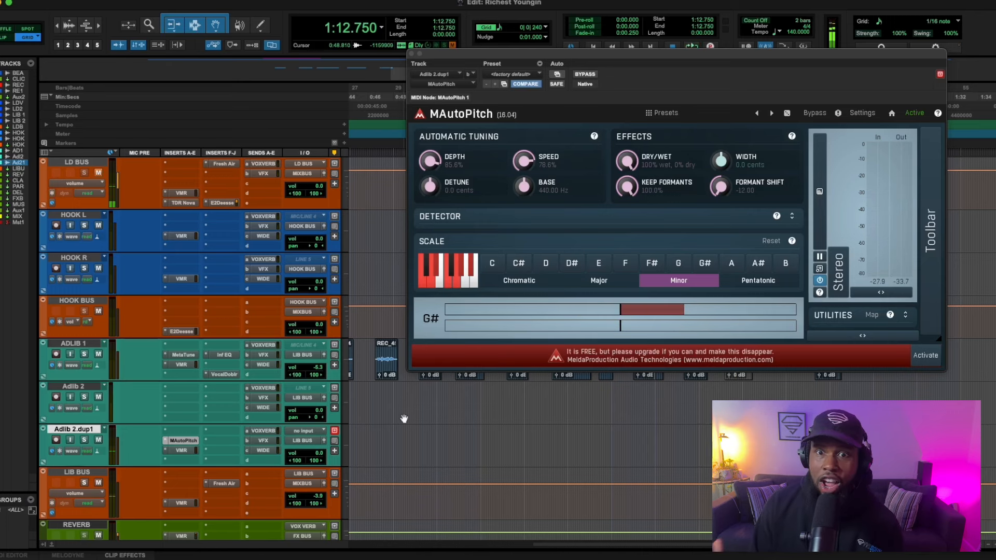
click(583, 74)
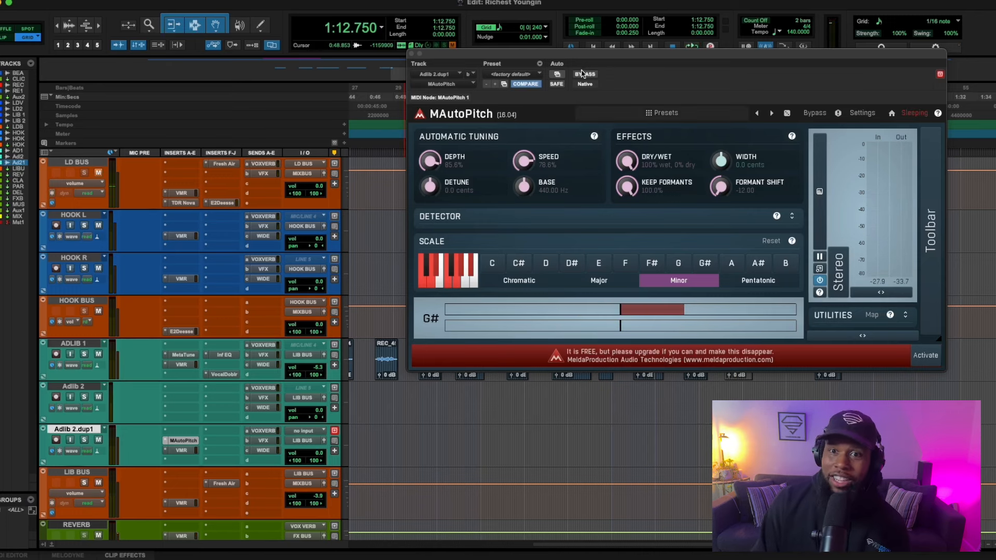
click(583, 73)
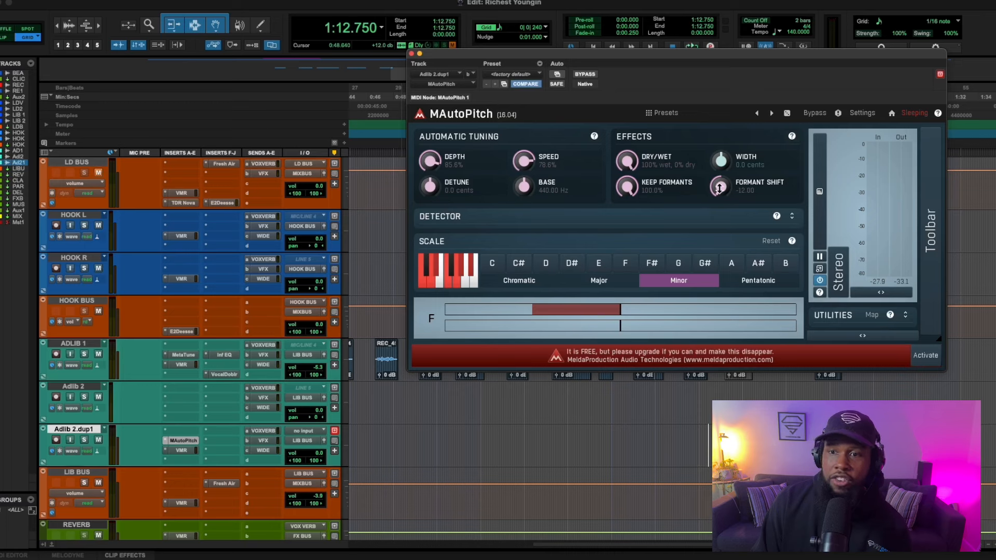
- Move Formant Shift from -12 to about 0 and play the ad-lib
double_click(719, 186)
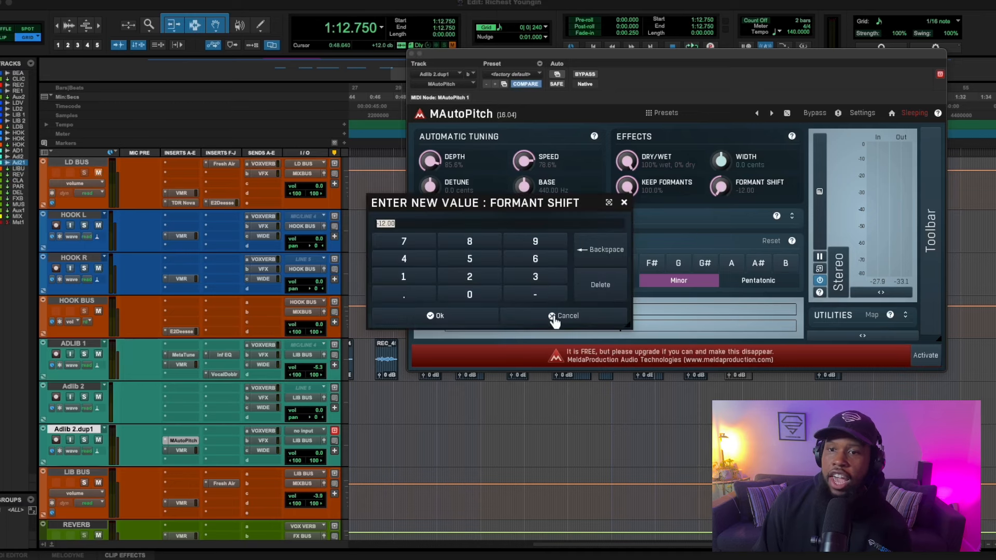
click(566, 316)
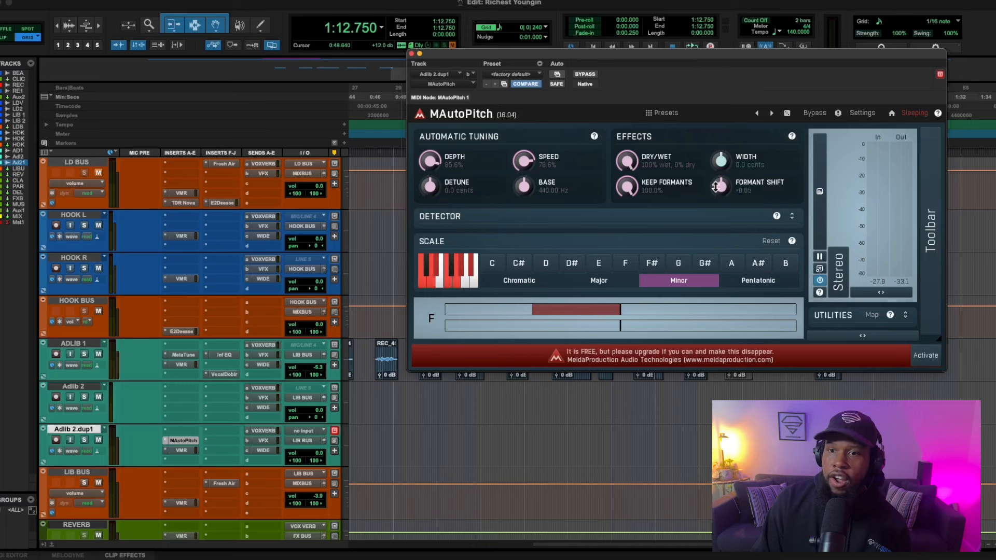
key(space)
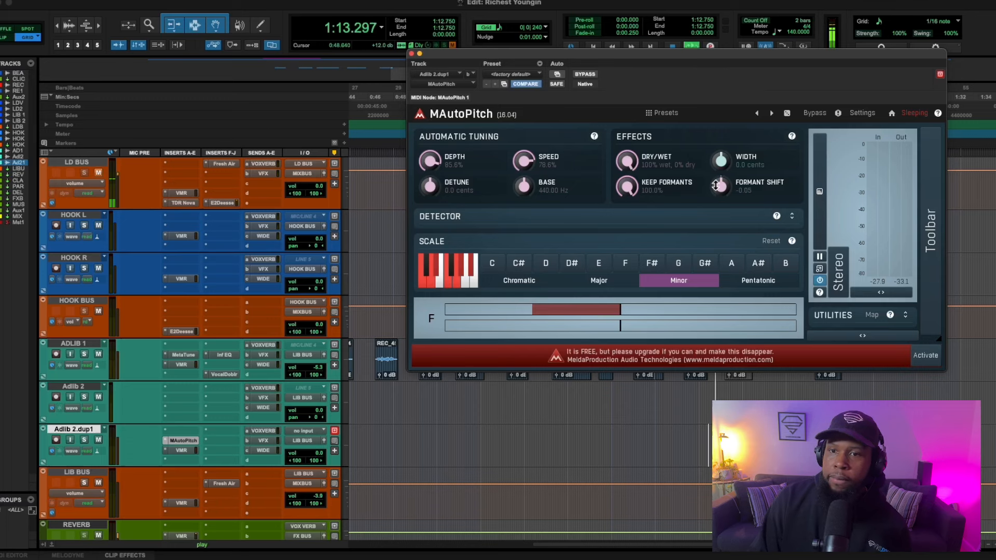